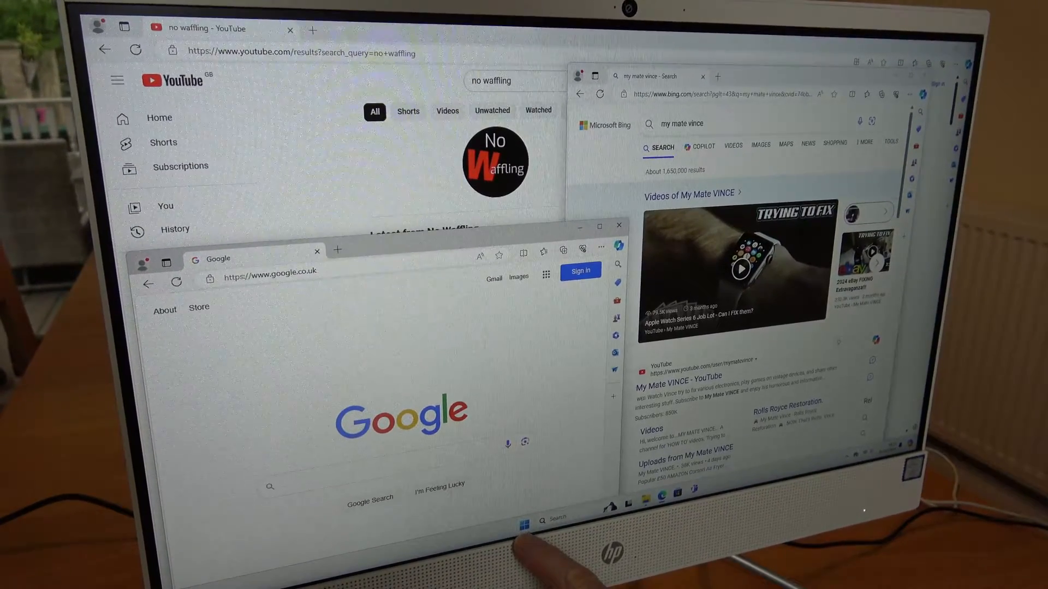
Launch Settings from the pinned apps in the Start menu
click(516, 518)
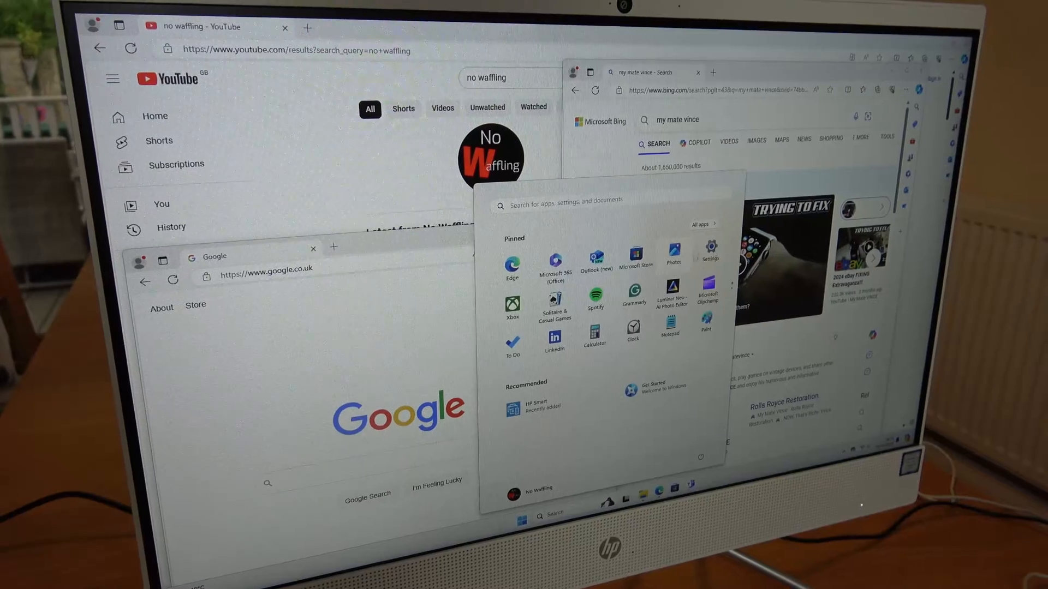
click(707, 255)
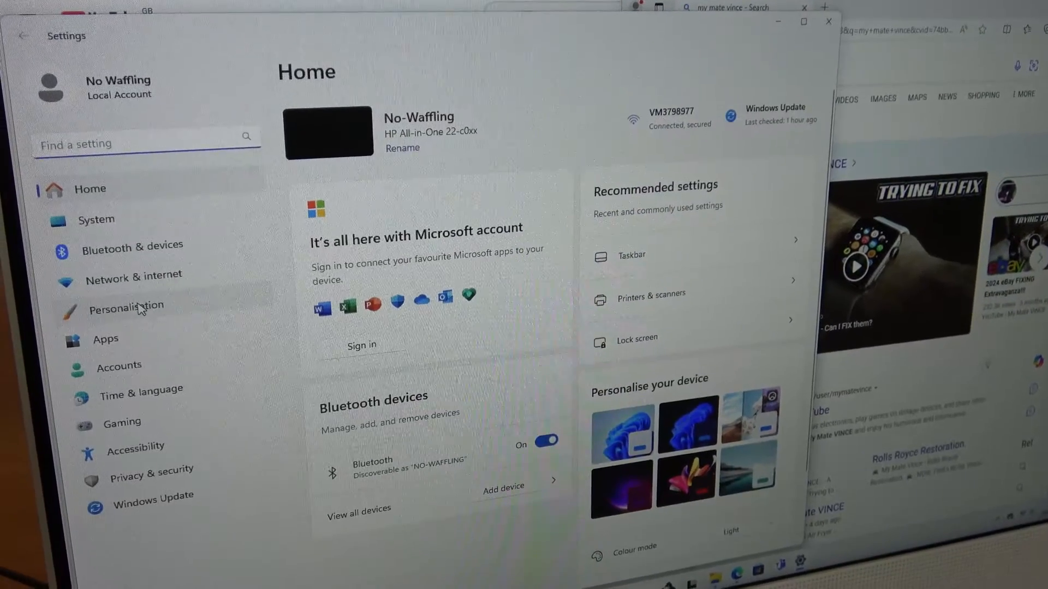
Go to the Personalisation section of Settings
click(126, 305)
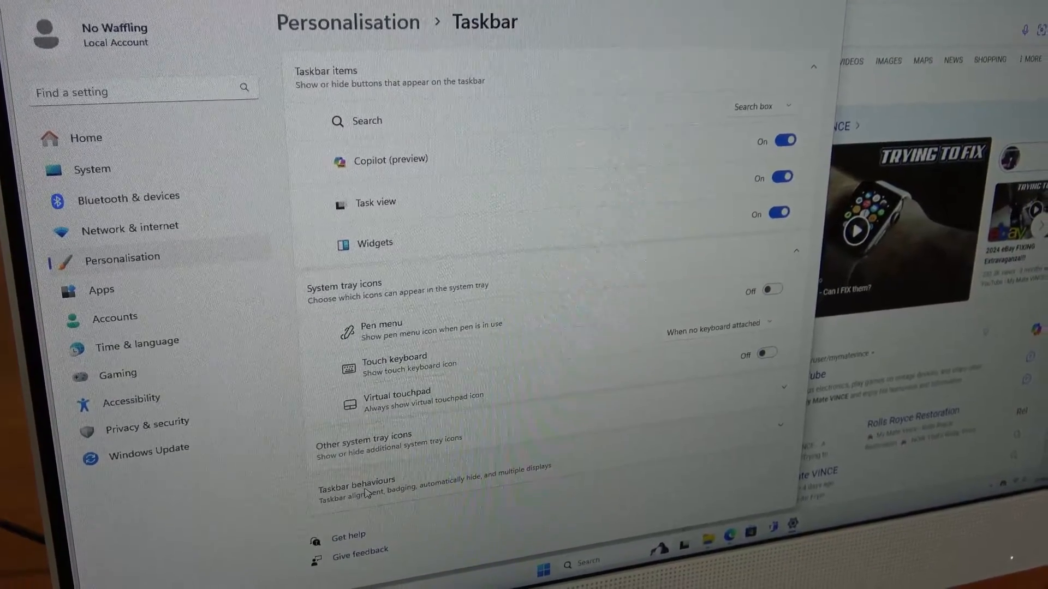
Turn on 'Select the far corner of the taskbar to show the desktop' in Taskbar behaviours
scroll(down, 3)
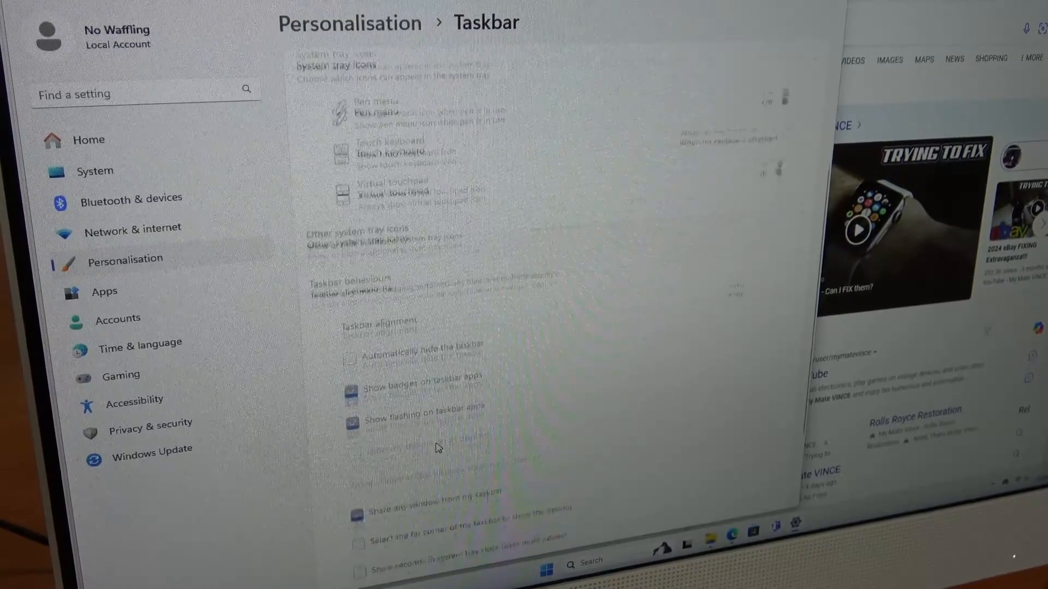
scroll(down, 3)
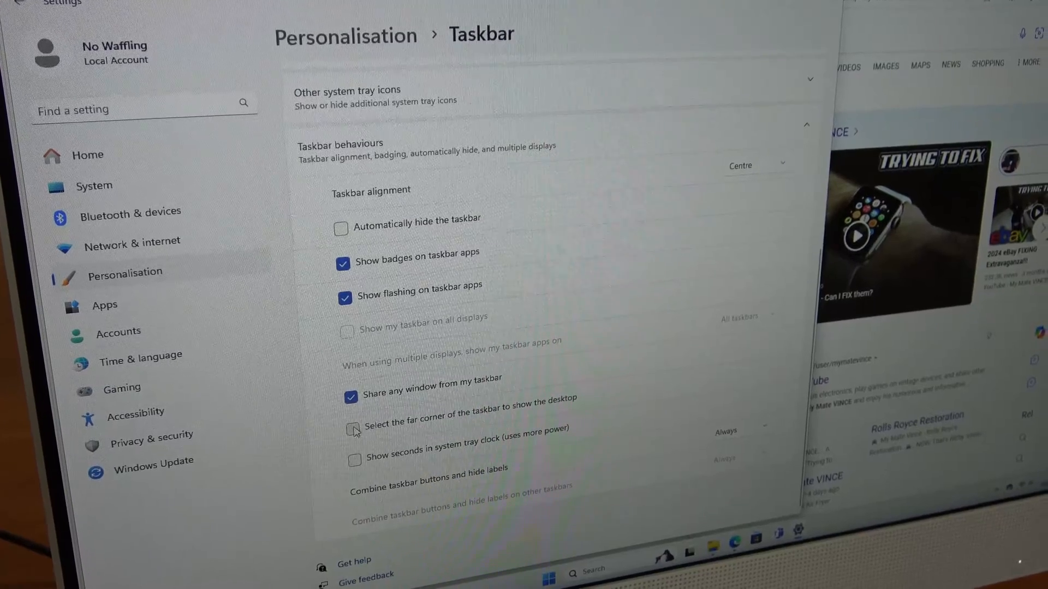
click(351, 426)
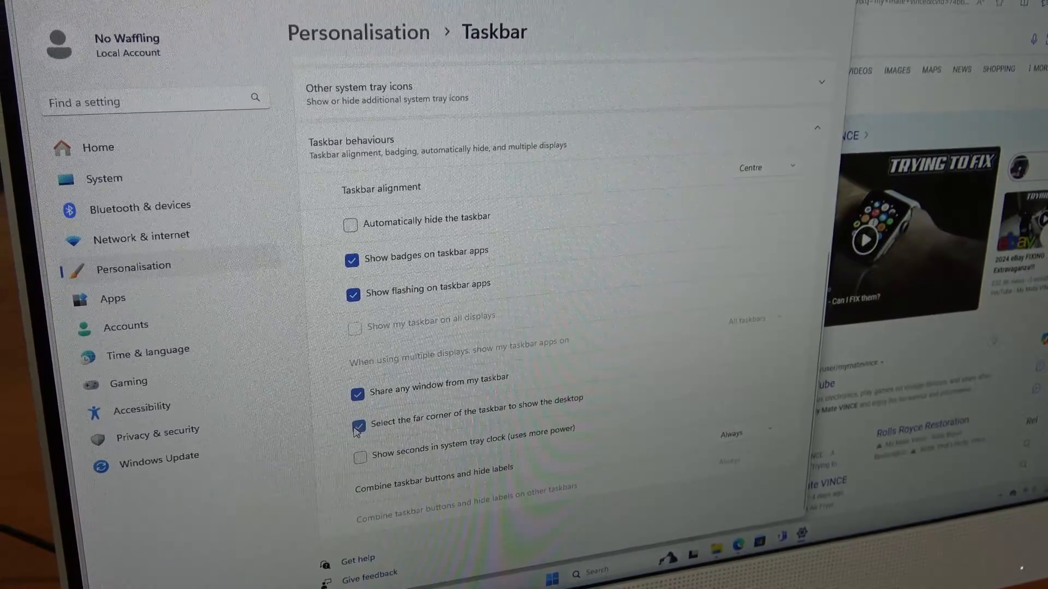